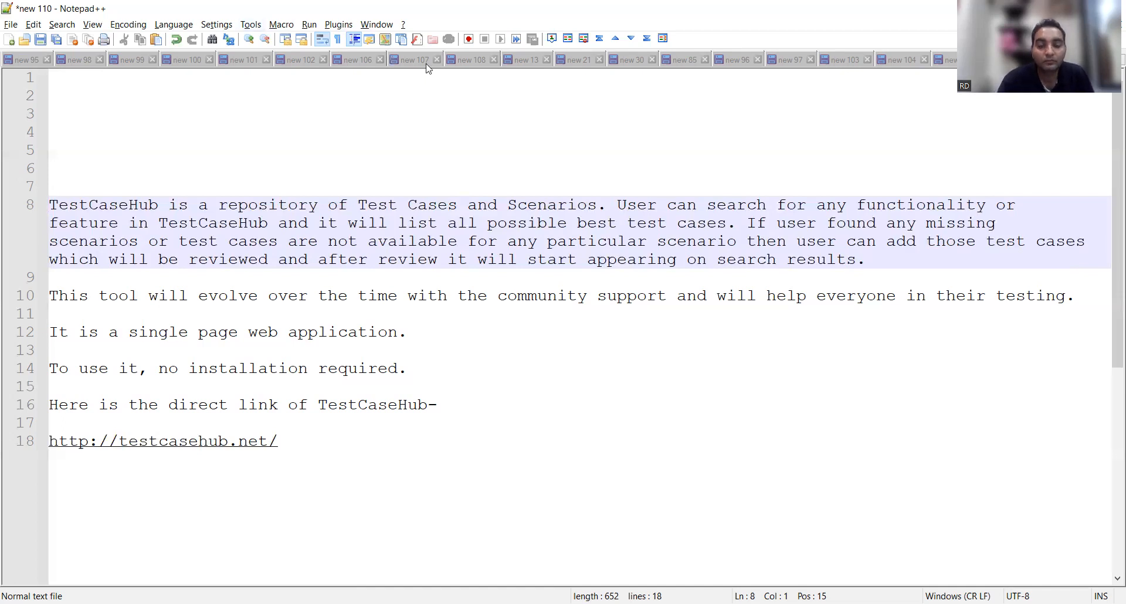
click(162, 441)
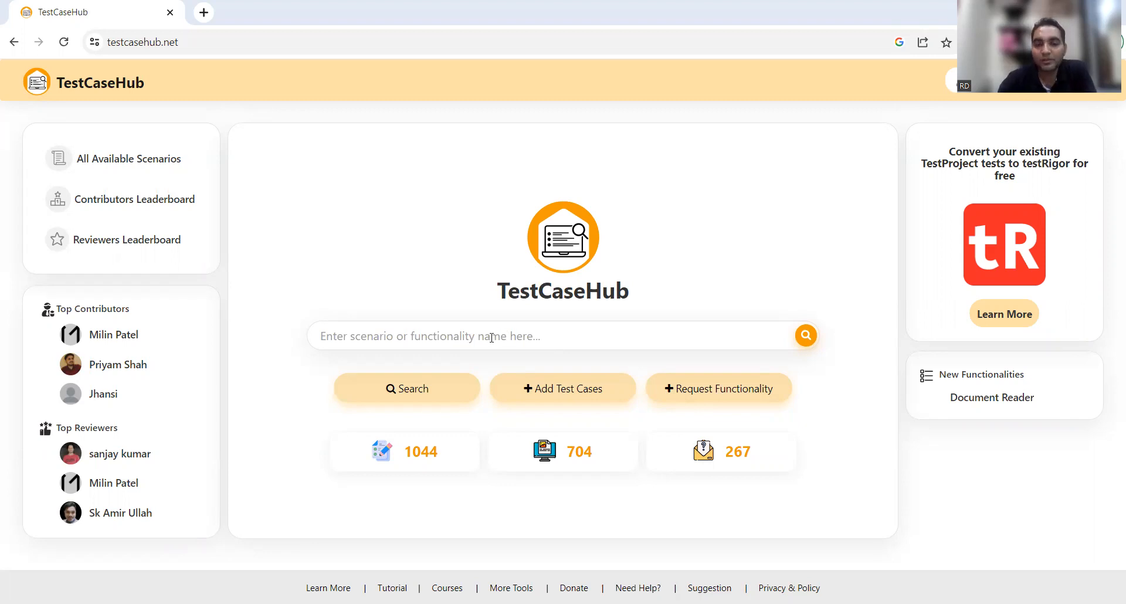
Step: Enter trial query 'amazon test cases' in the search box, then settle on 'logout' as the term
click(467, 337)
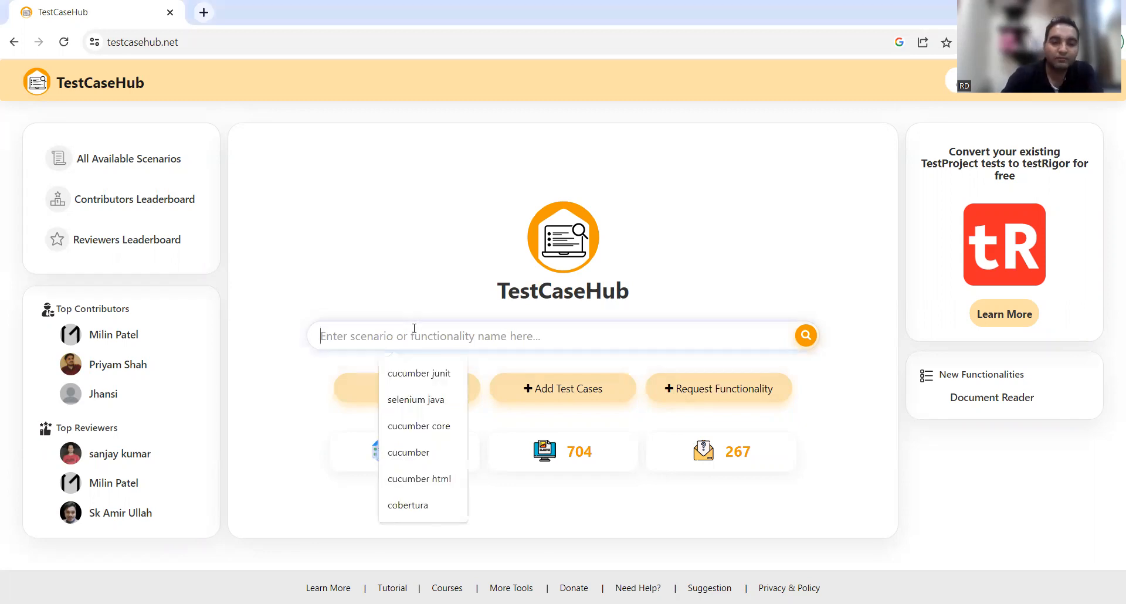
text(a)
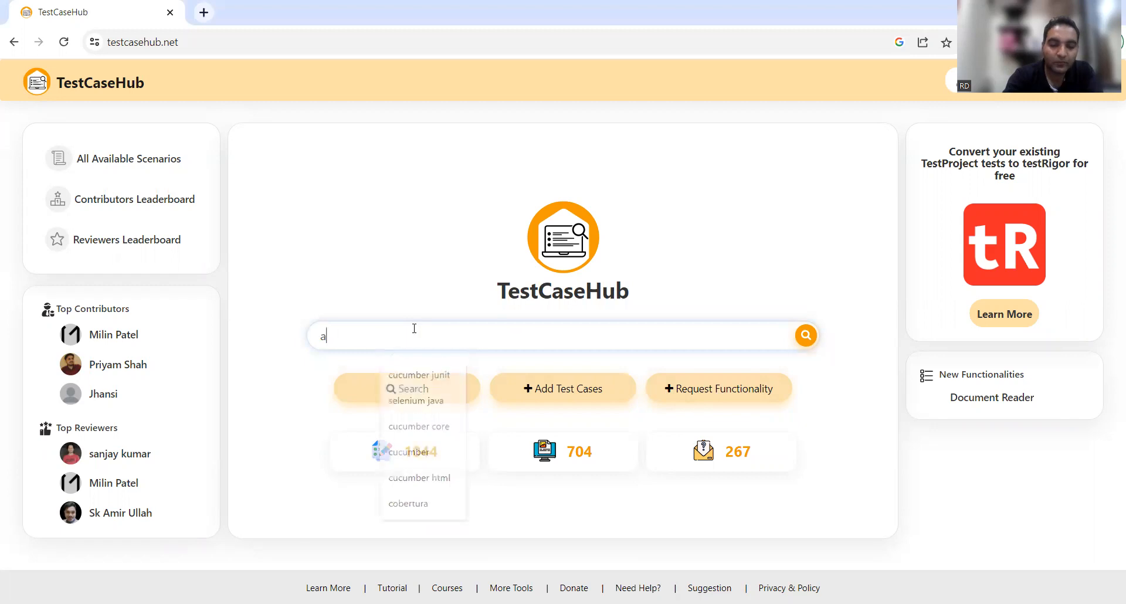
text(mazon test ca)
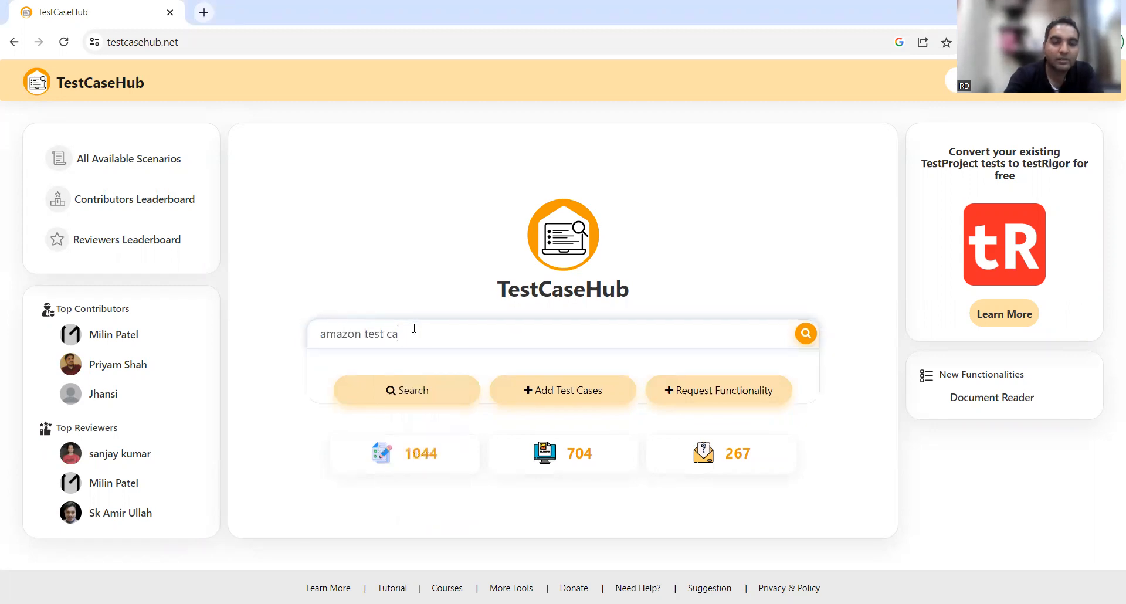
click(406, 391)
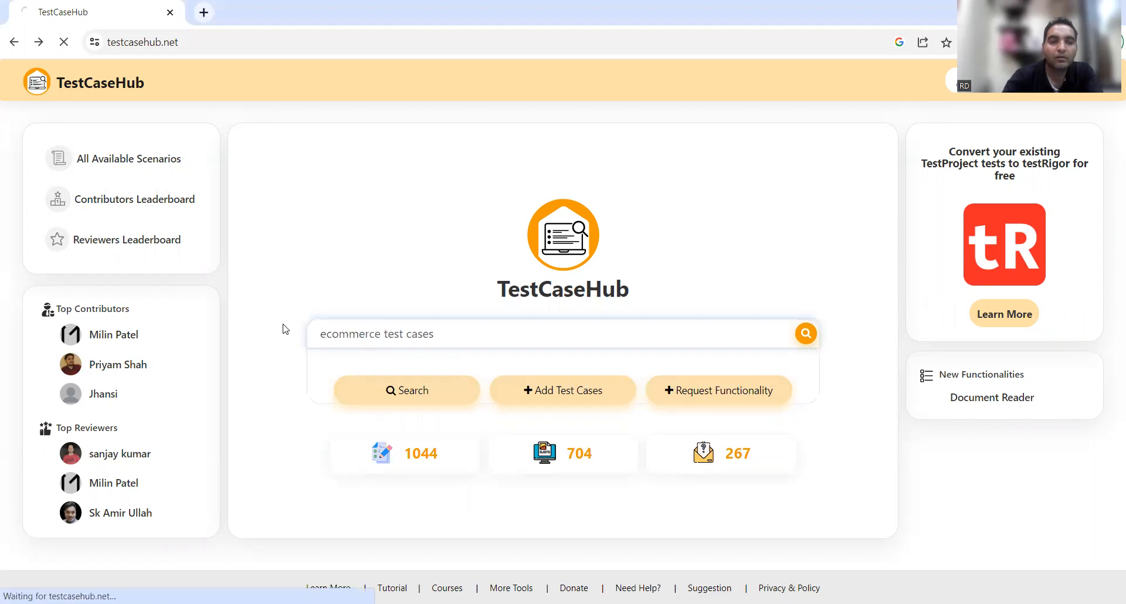
click(406, 391)
text(logout)
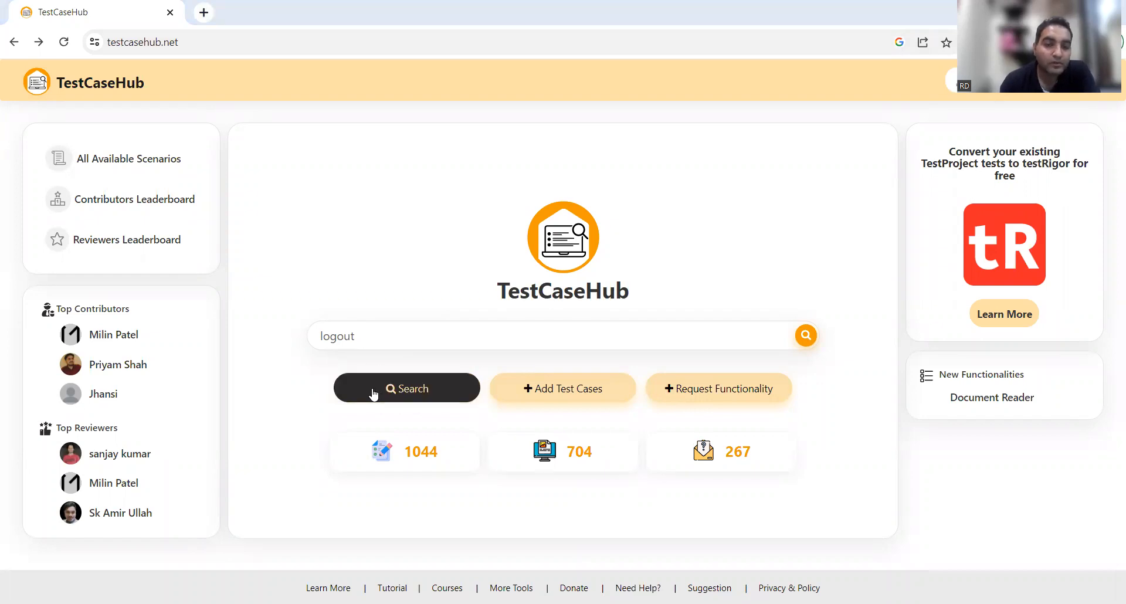
Step: Run the 'logout' search so the results table of test cases with type, priority and author loads
click(406, 388)
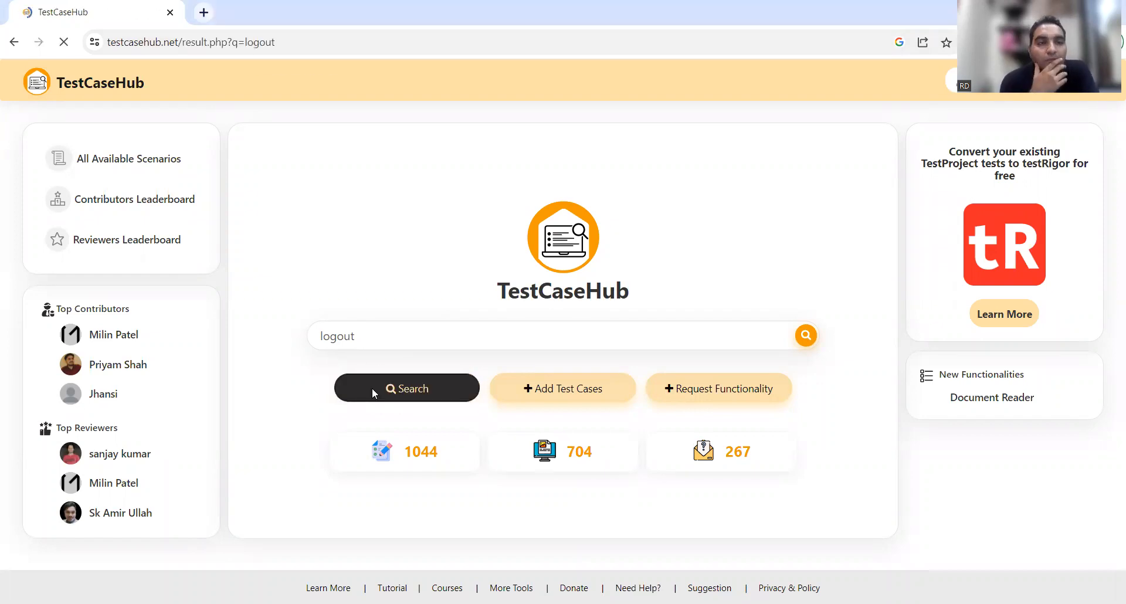
click(406, 388)
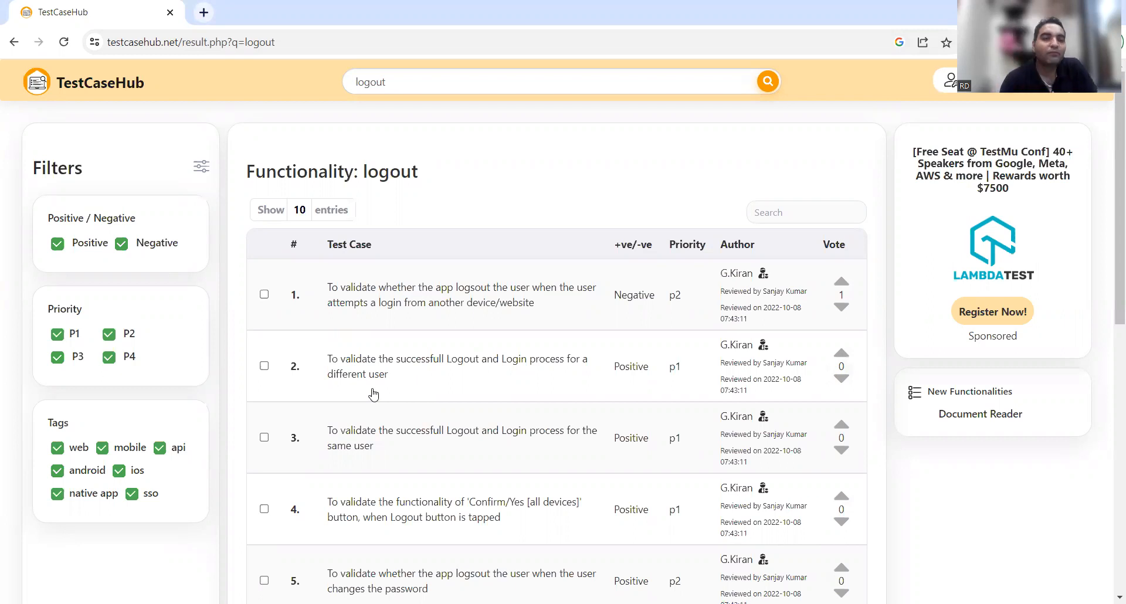
Step: Show all 14 logout test cases on one page, review down to the download buttons, then go back home
scroll(down, 3)
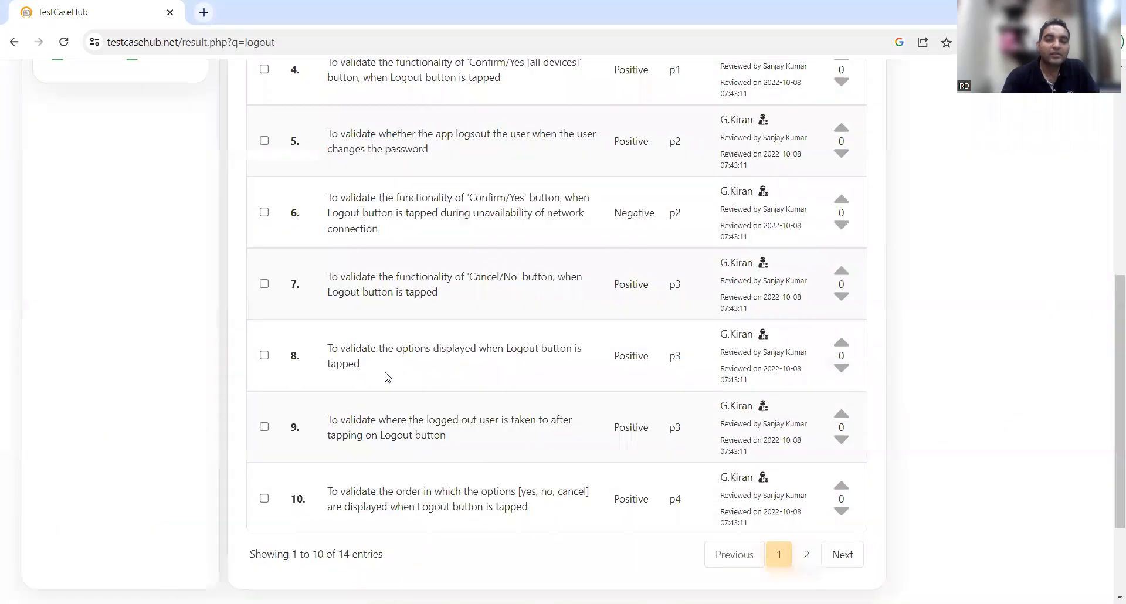
click(806, 555)
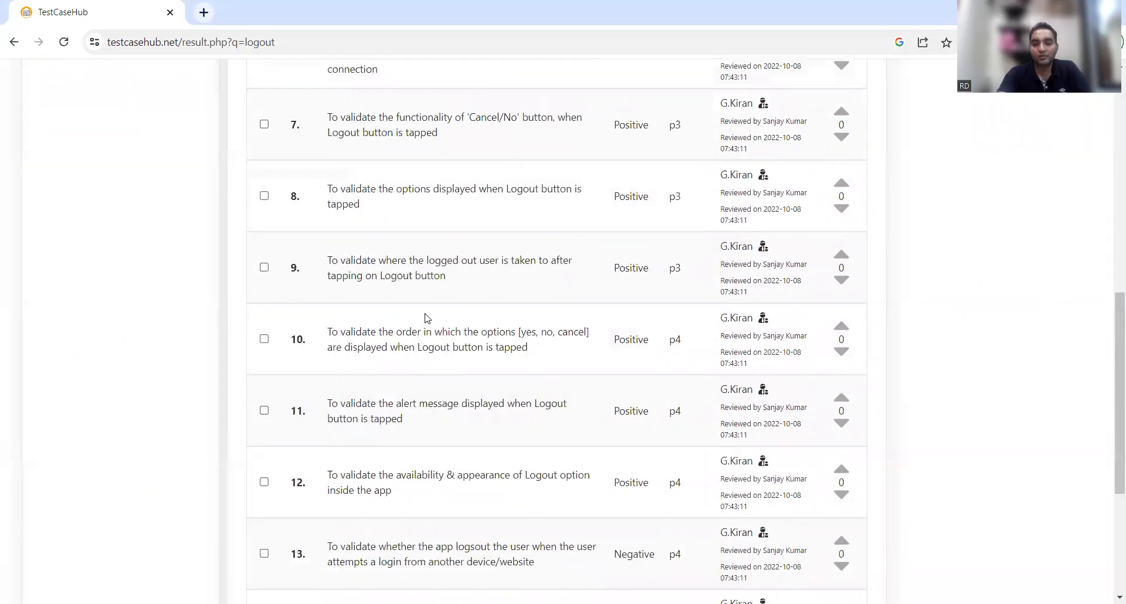
scroll(down, 3)
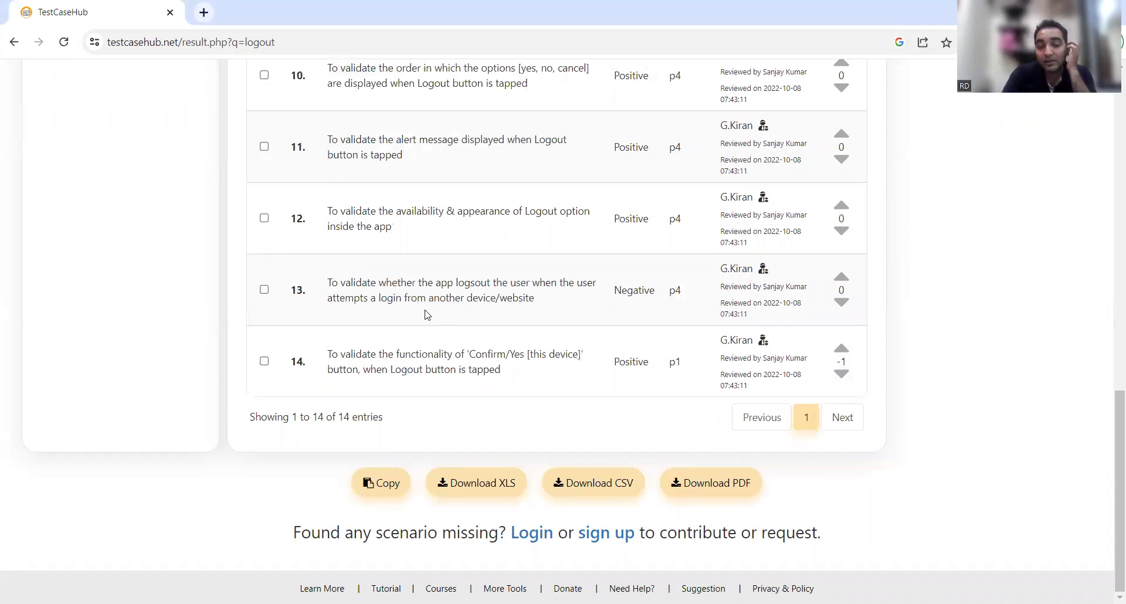
mouse_move(450, 479)
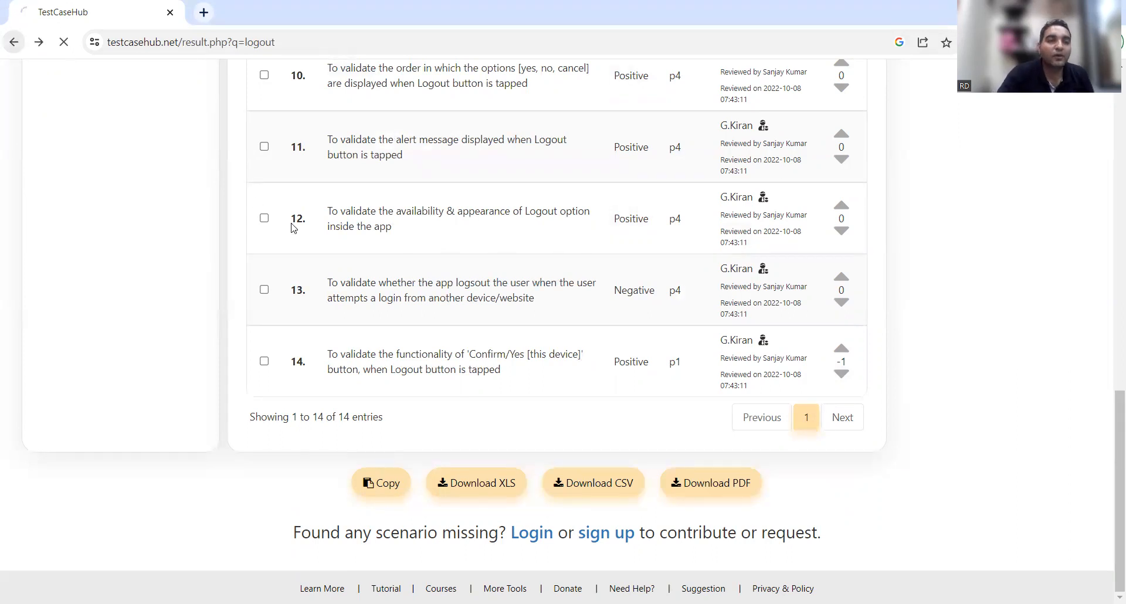
click(14, 41)
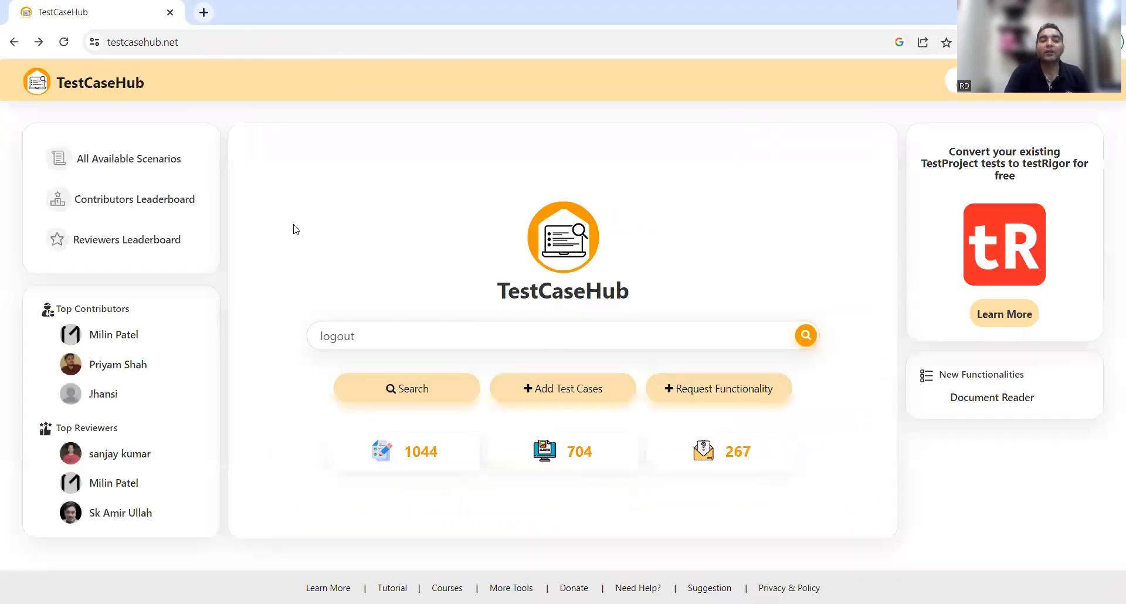